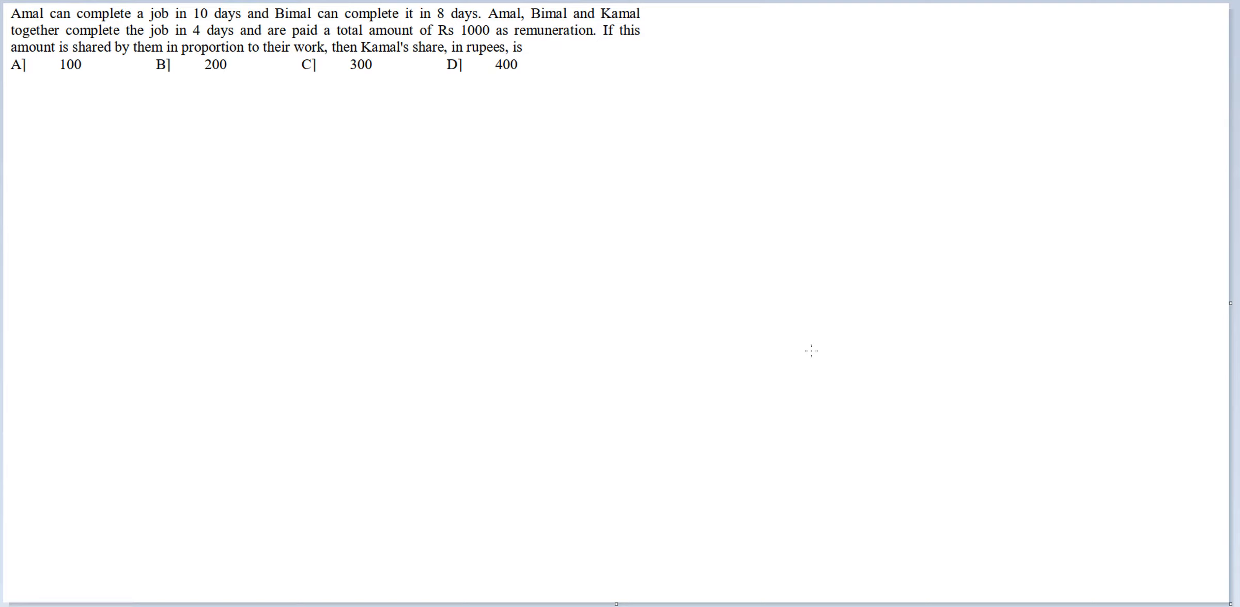
{"action": "mouse_move", "coordinate": [802, 314]}
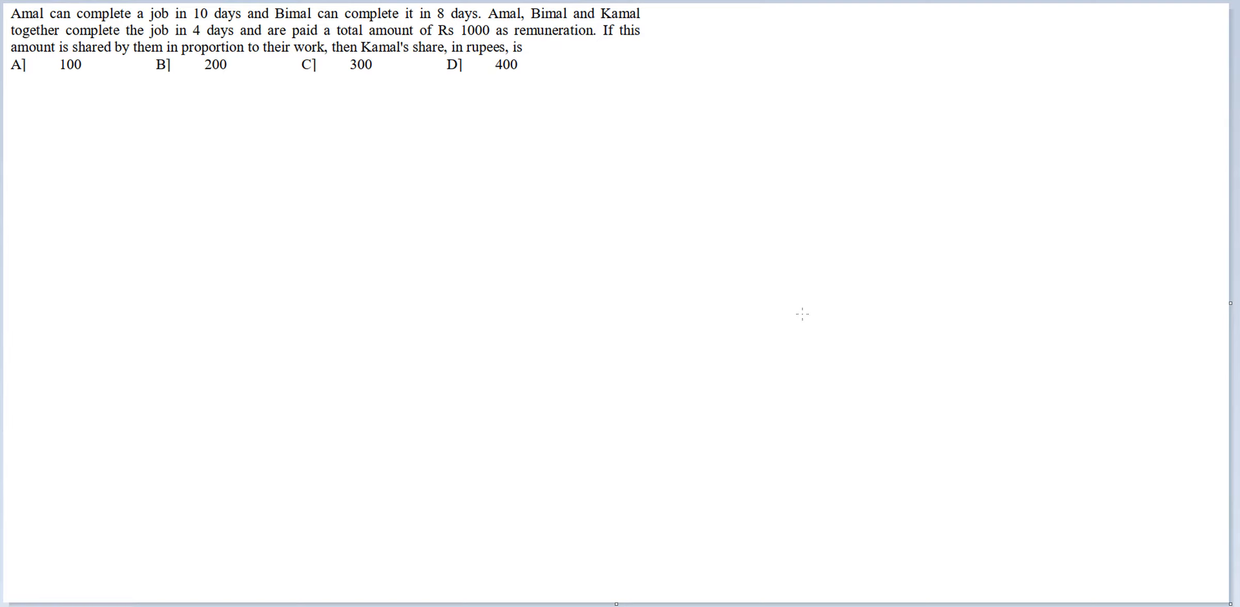
{"action": "mouse_move", "coordinate": [371, 190]}
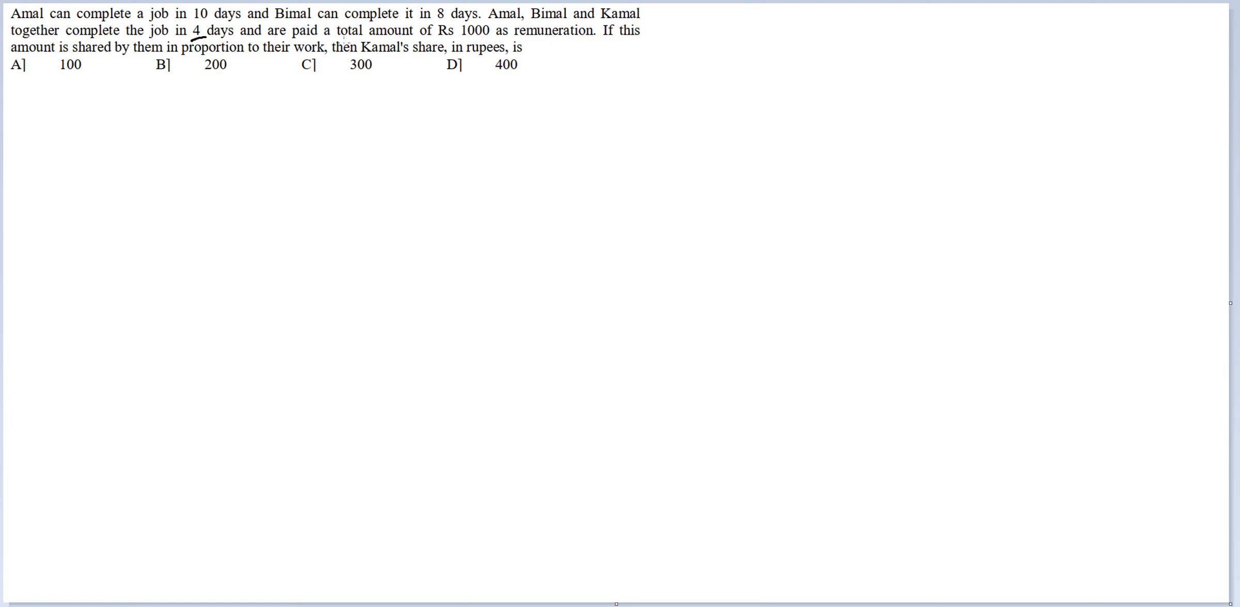
{"action": "mouse_move", "coordinate": [543, 47]}
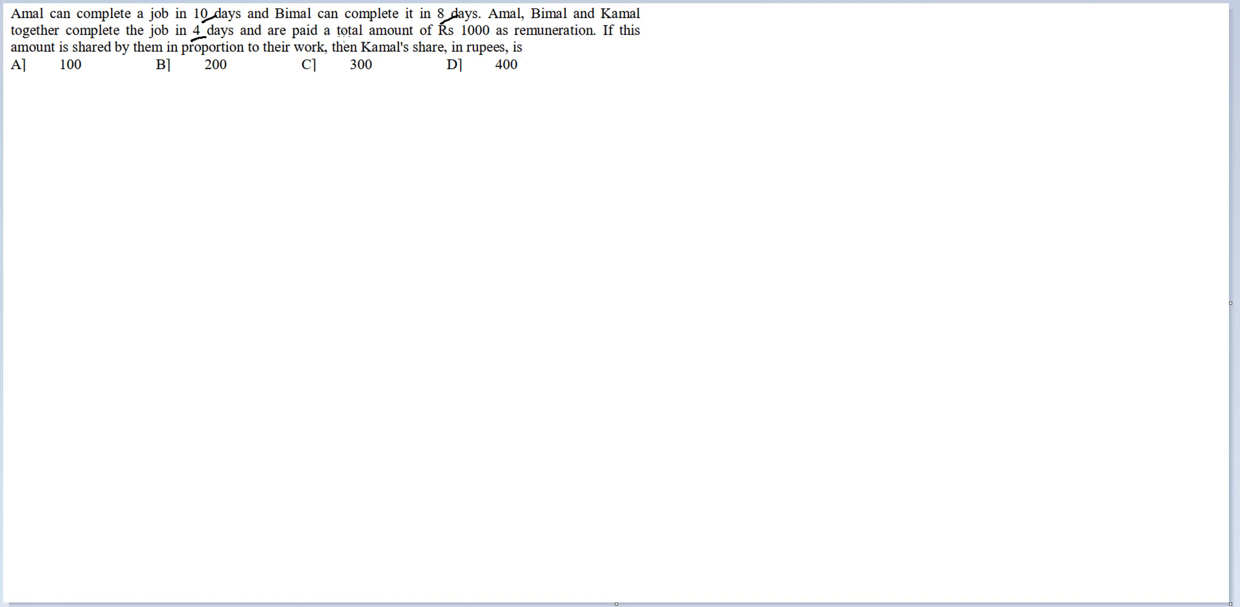
Ink '40 units' below the question, with efficiencies 4 under A and 5 under B
{"action": "left_click_drag", "start_coordinate": [522, 119], "coordinate": [565, 150]}
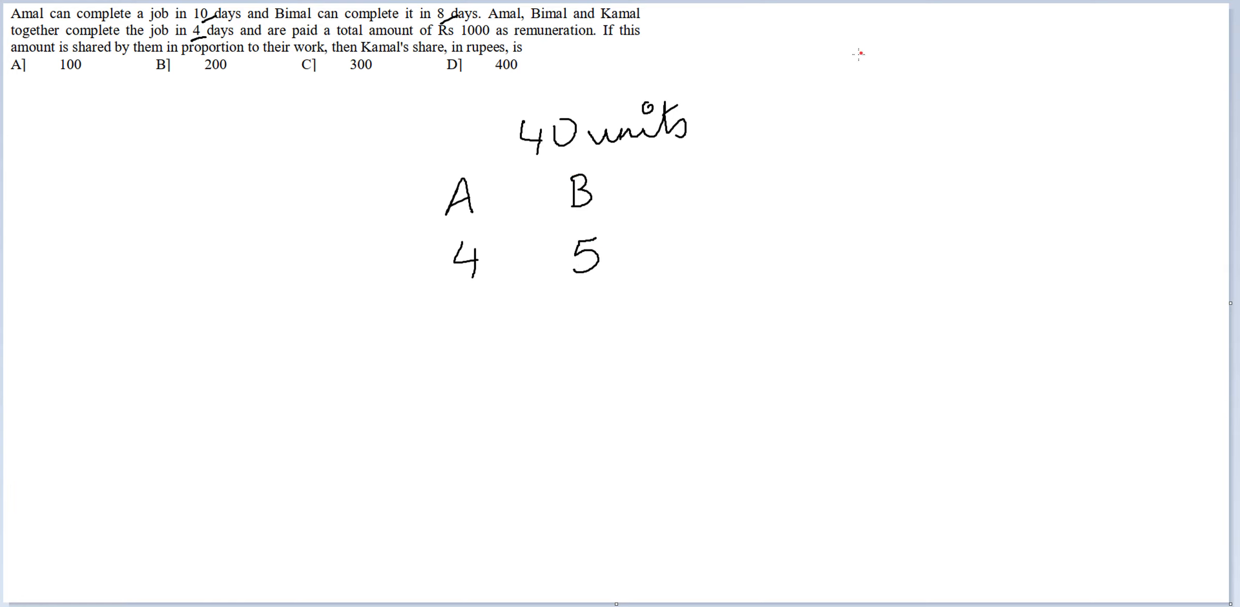
Handwrite the equation A+B+K=10 at the upper right and underline it
{"action": "left_click_drag", "start_coordinate": [850, 67], "coordinate": [949, 52]}
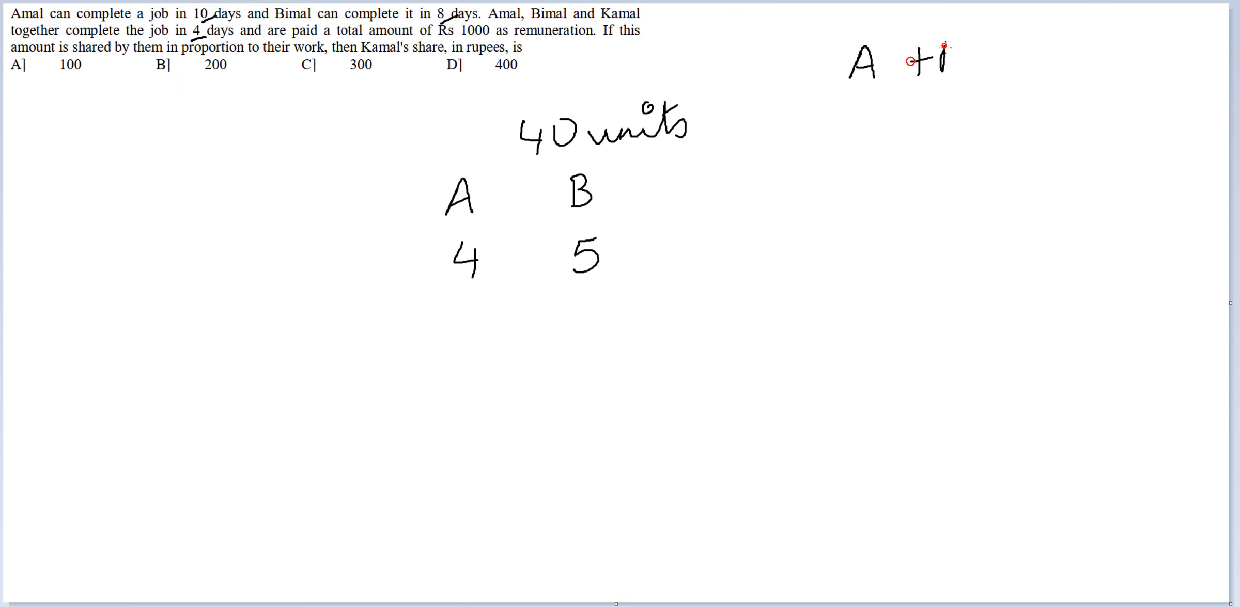
{"action": "left_click_drag", "start_coordinate": [913, 60], "coordinate": [1051, 56]}
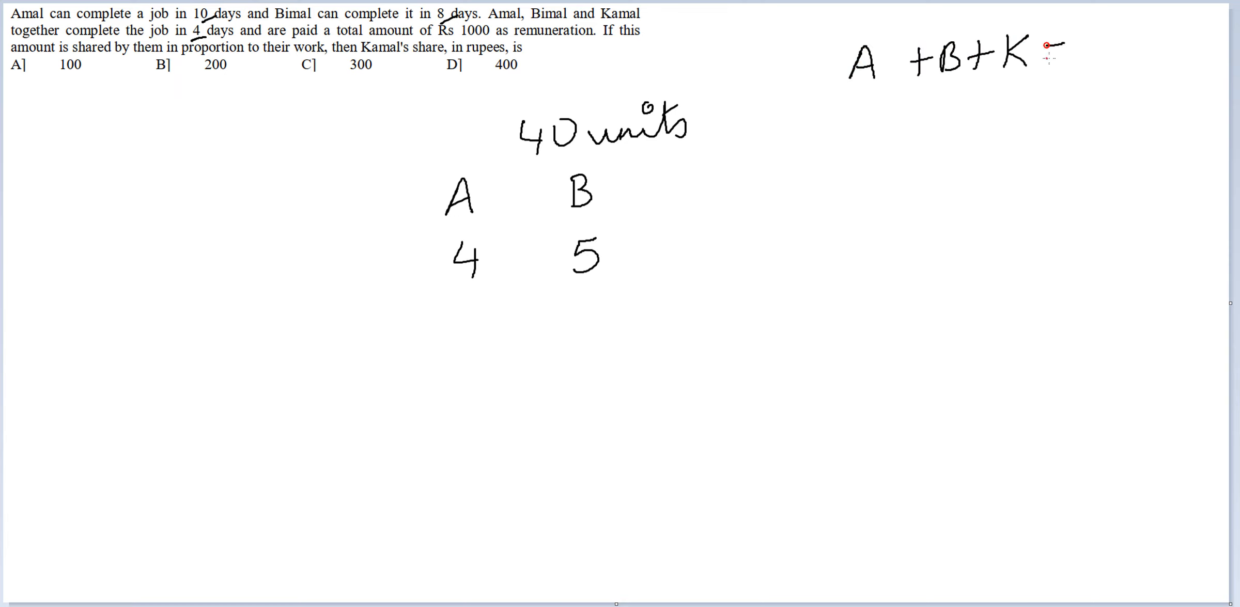
{"action": "left_click_drag", "start_coordinate": [533, 170], "coordinate": [684, 149]}
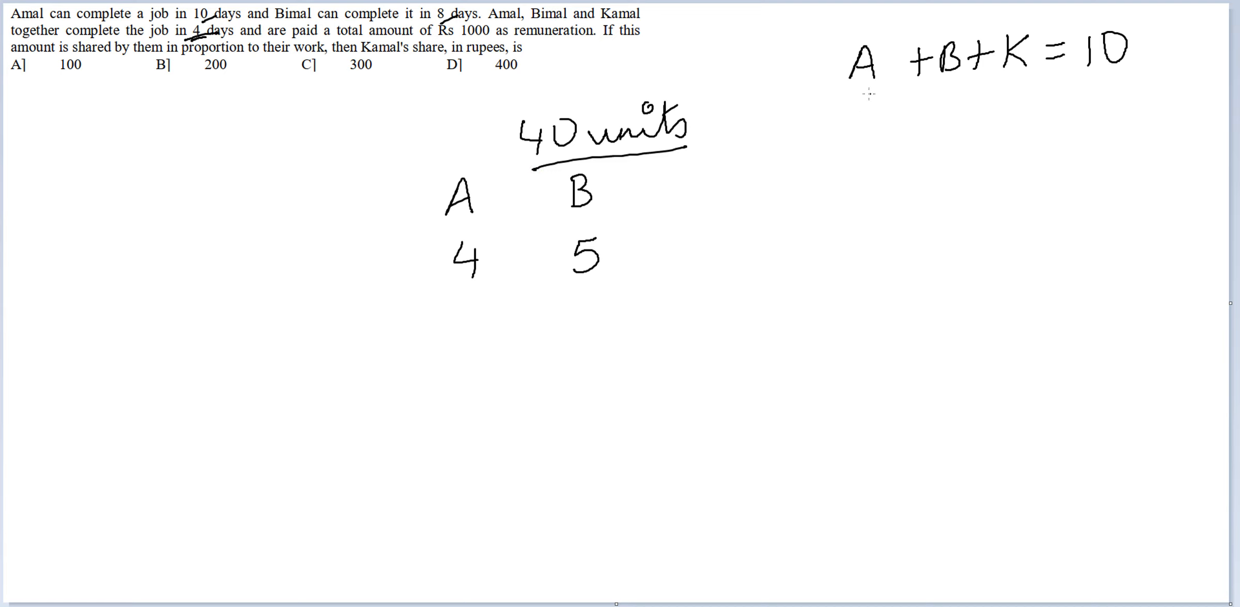
{"action": "left_click_drag", "start_coordinate": [846, 91], "coordinate": [1154, 77]}
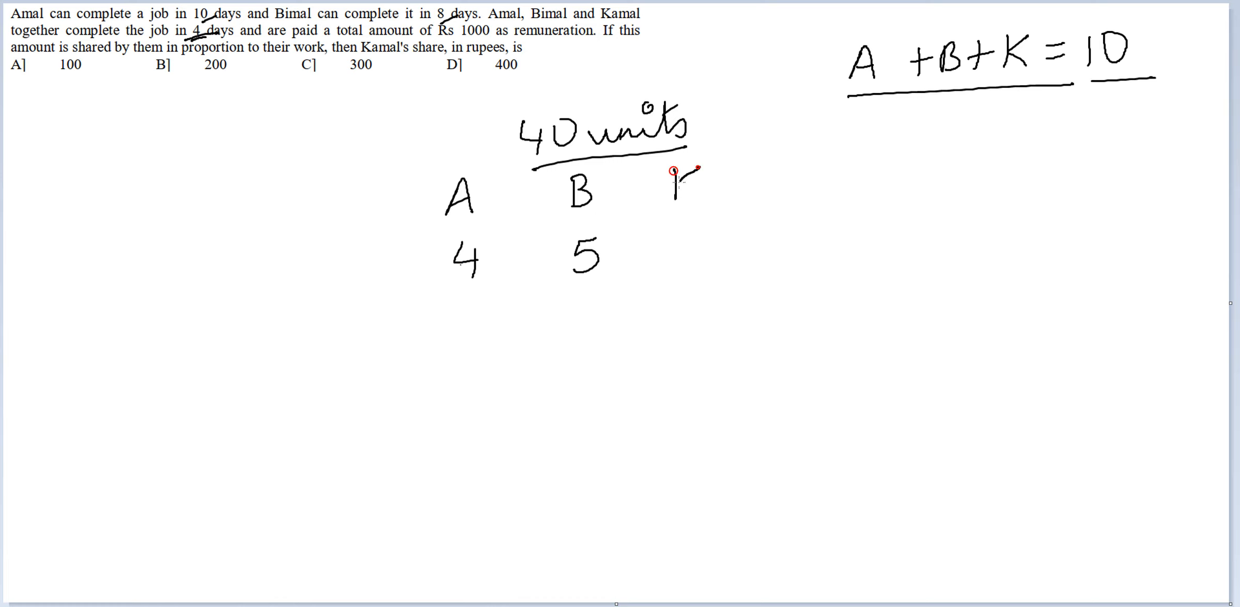